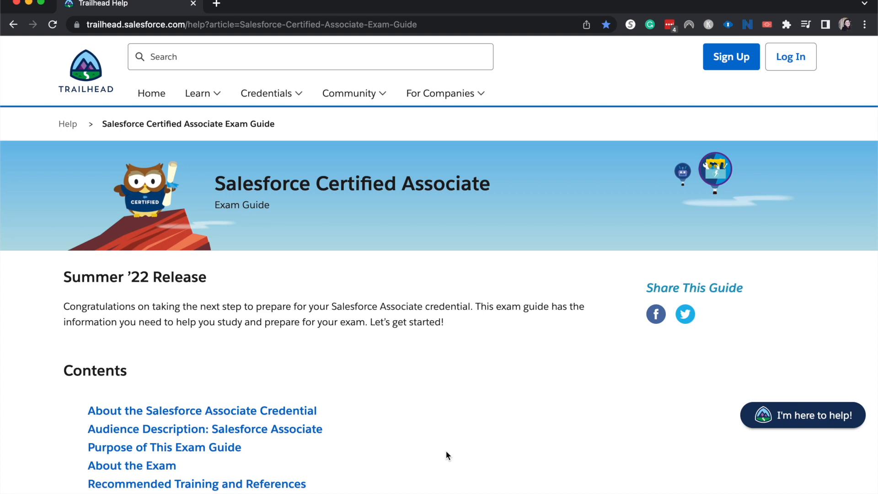
Step: Scroll the Associate exam guide past Contents to About the Credential and Audience Description
{"action": "scroll", "scroll_direction": "down", "scroll_amount": 3}
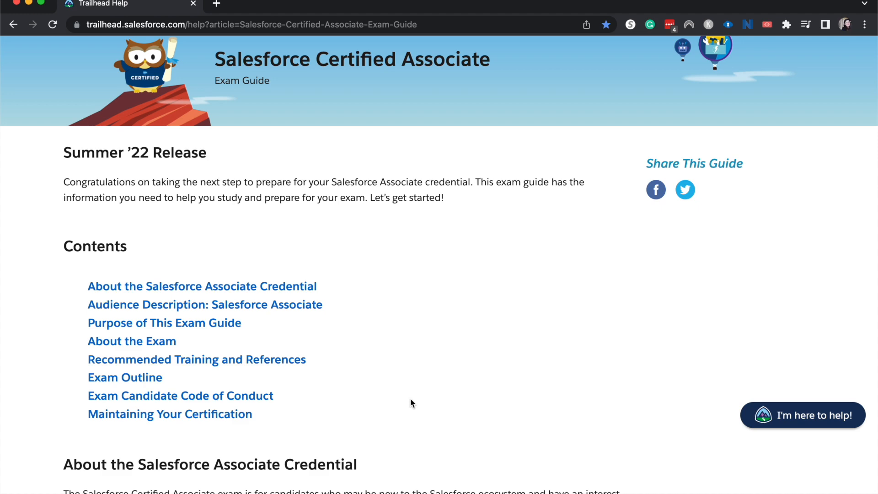
{"action": "scroll", "scroll_direction": "down", "scroll_amount": 3}
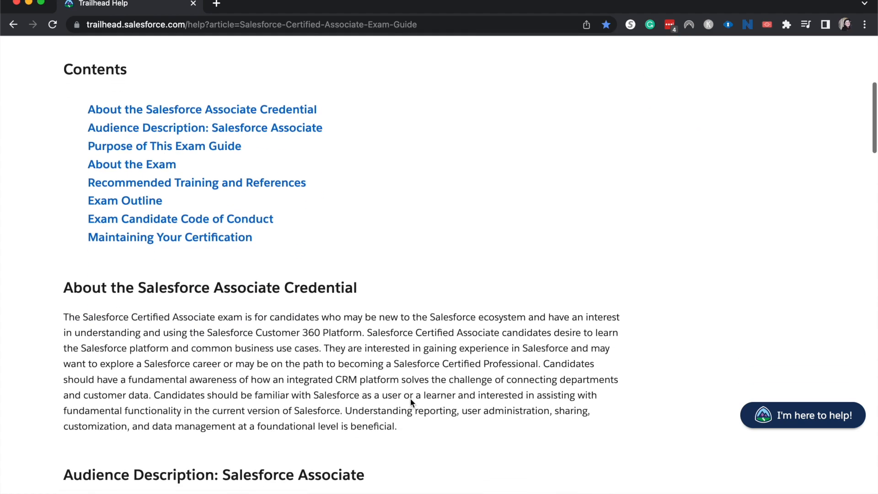
{"action": "scroll", "scroll_direction": "down", "scroll_amount": 3}
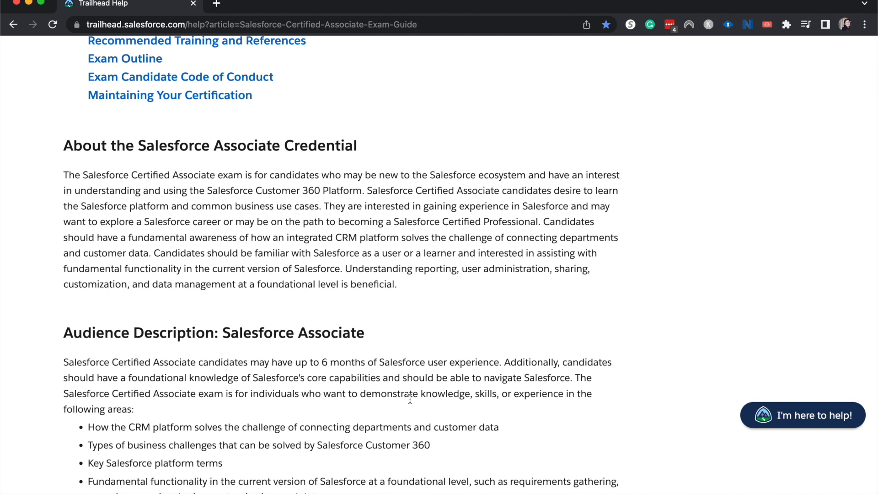
Step: Scroll to About the Exam: 40 questions, 70 minutes, 62% passing, USD 75
{"action": "scroll", "scroll_direction": "down", "scroll_amount": 3}
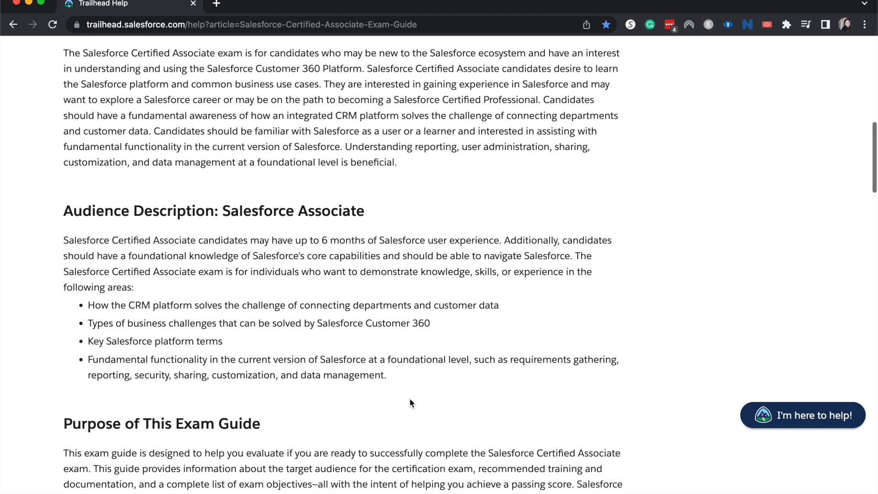
{"action": "scroll", "scroll_direction": "down", "scroll_amount": 3}
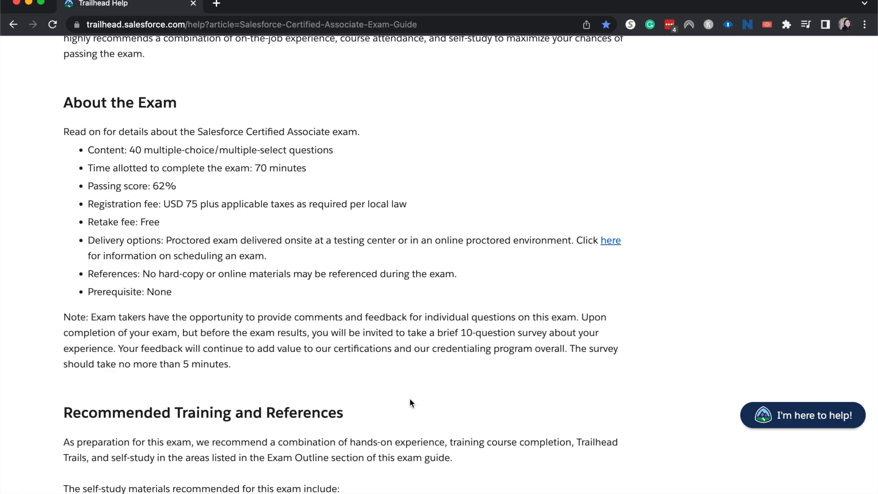
Step: Scroll through Recommended Training and References until the Exam Outline heading appears
{"action": "scroll", "scroll_direction": "down", "scroll_amount": 3}
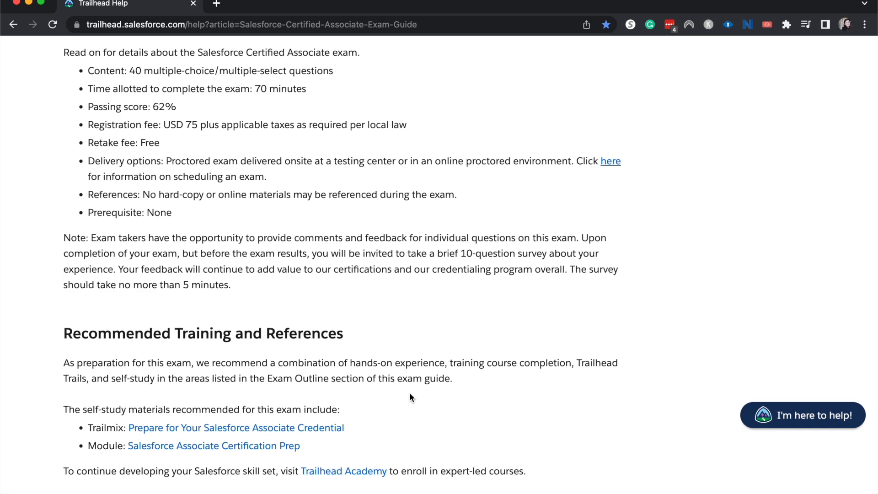
{"action": "scroll", "scroll_direction": "down", "scroll_amount": 3}
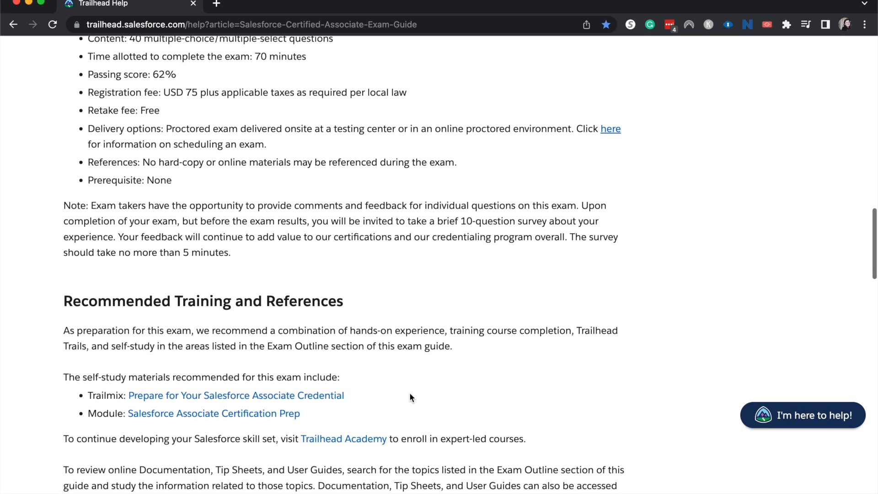
{"action": "mouse_move", "coordinate": [297, 220]}
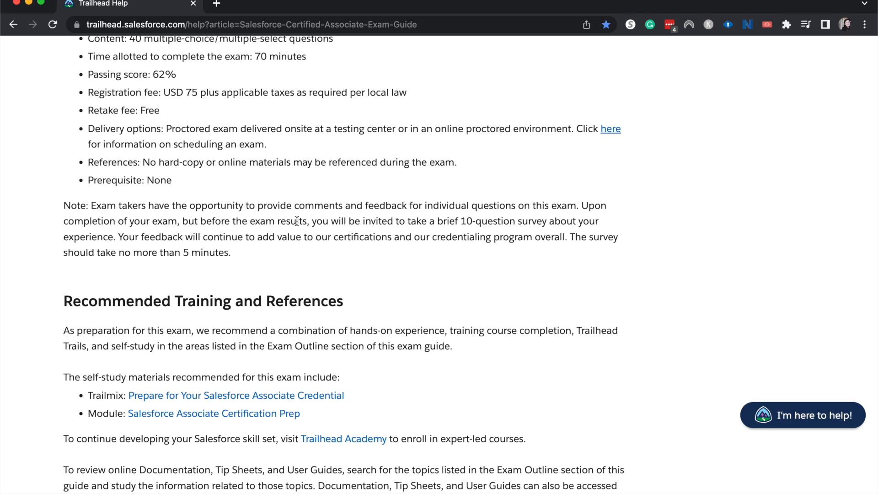
{"action": "scroll", "scroll_direction": "down", "scroll_amount": 3}
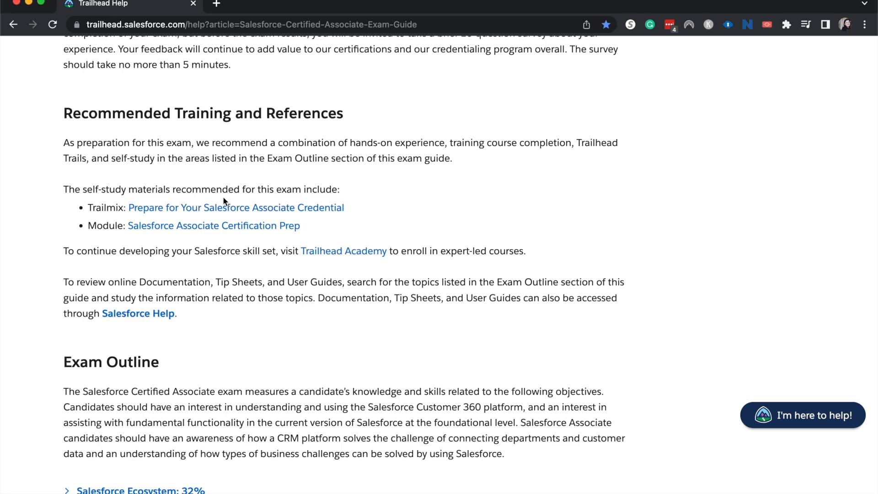
Step: Scroll to show the four weighted Exam Outline topics and the code of conduct heading
{"action": "scroll", "scroll_direction": "down", "scroll_amount": 3}
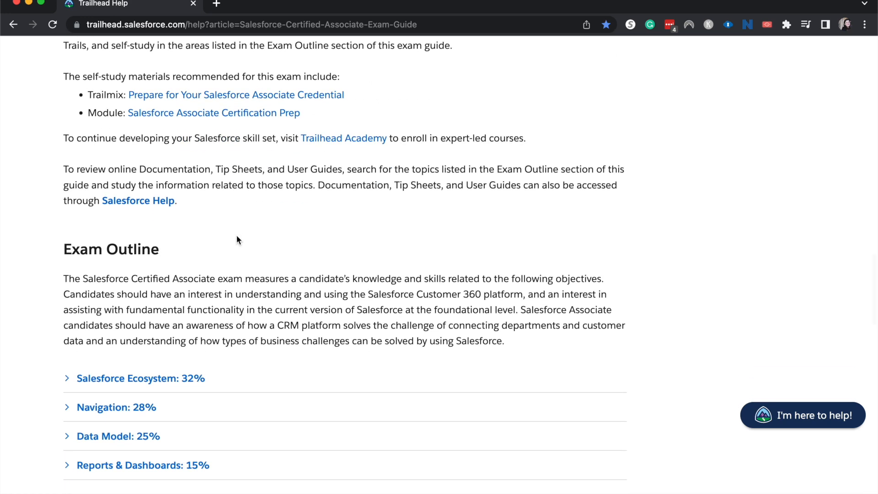
{"action": "scroll", "scroll_direction": "down", "scroll_amount": 3}
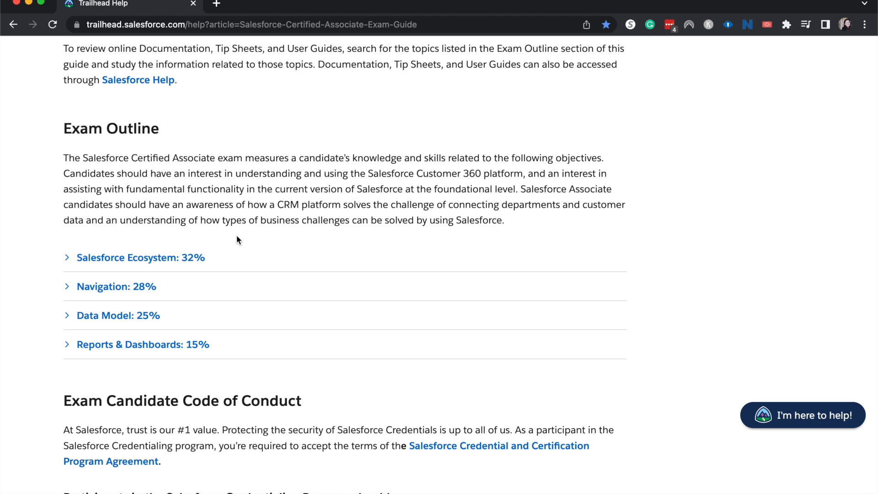
{"action": "mouse_move", "coordinate": [220, 258]}
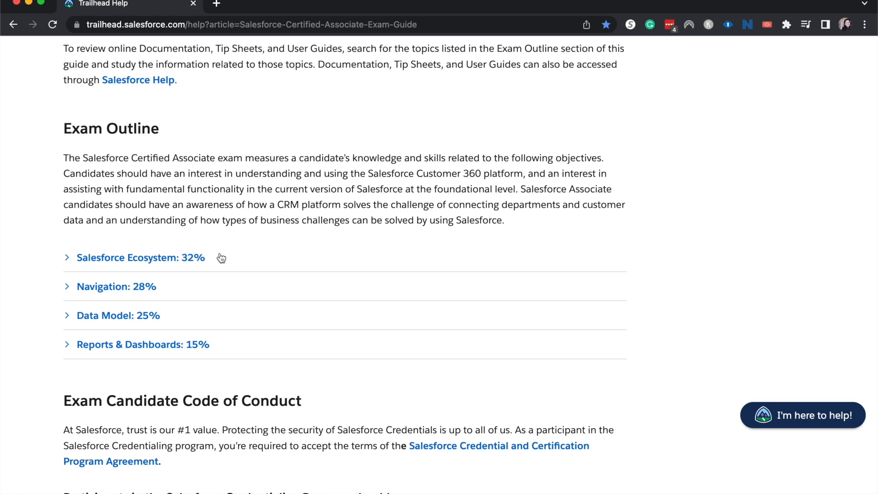
{"action": "left_click", "coordinate": [140, 258]}
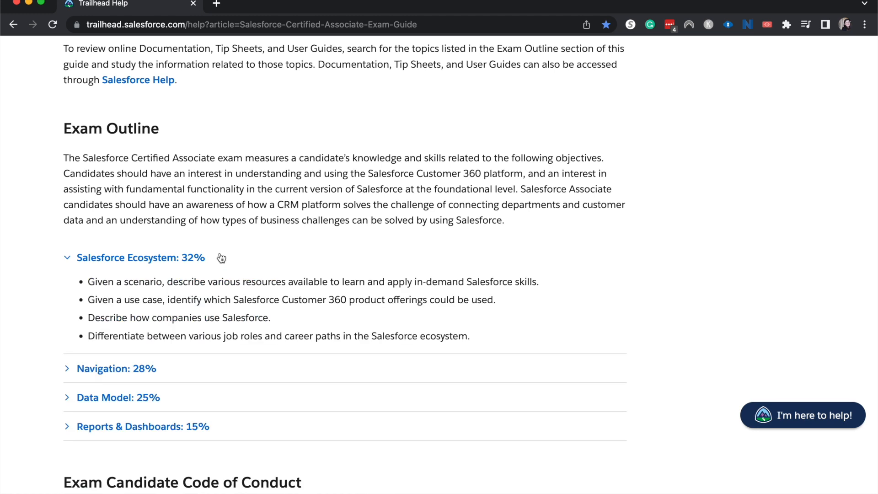
{"action": "mouse_move", "coordinate": [49, 247]}
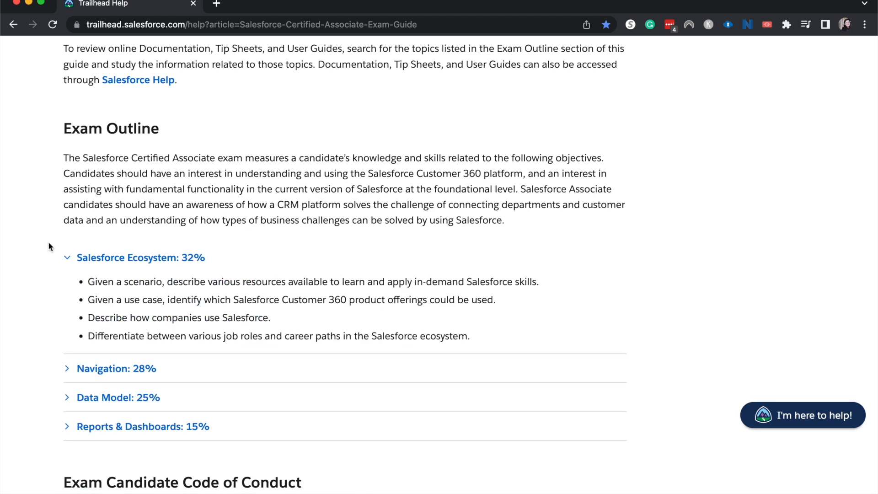
{"action": "scroll", "scroll_direction": "down", "scroll_amount": 3}
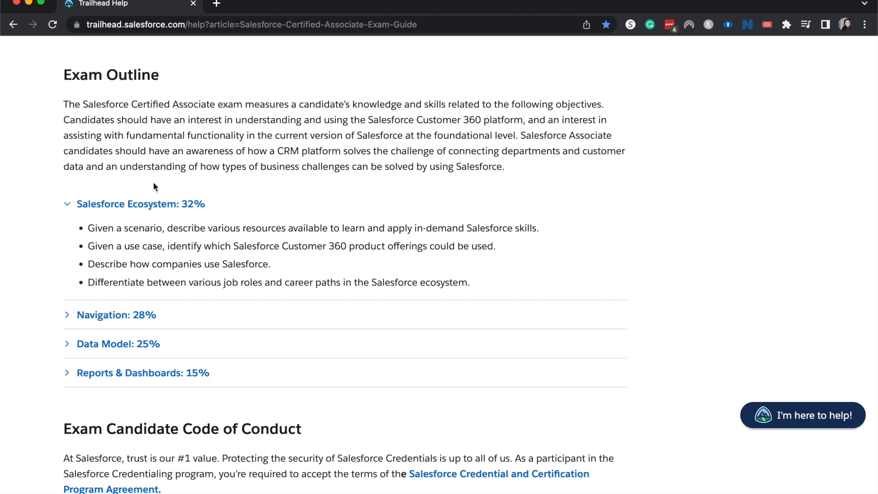
{"action": "mouse_move", "coordinate": [121, 224]}
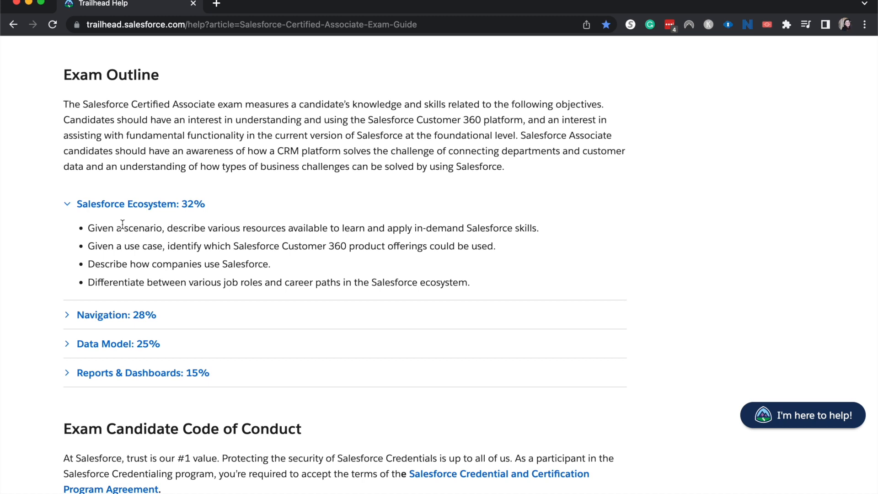
{"action": "mouse_move", "coordinate": [90, 263]}
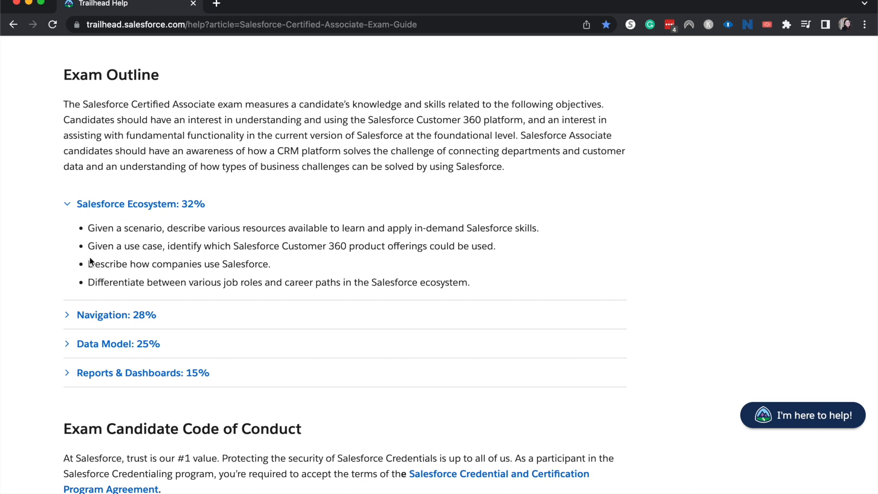
{"action": "mouse_move", "coordinate": [150, 285]}
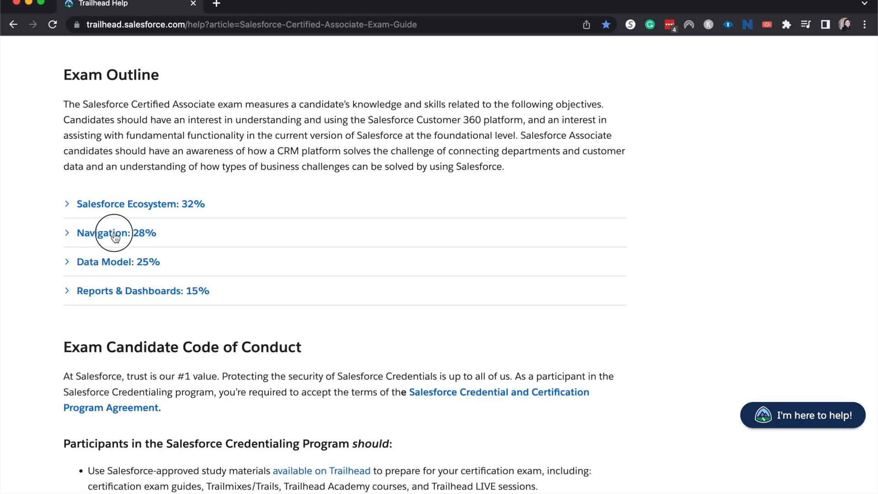
Step: Expand the Navigation: 28% topic to reveal its two objectives
{"action": "left_click", "coordinate": [116, 232]}
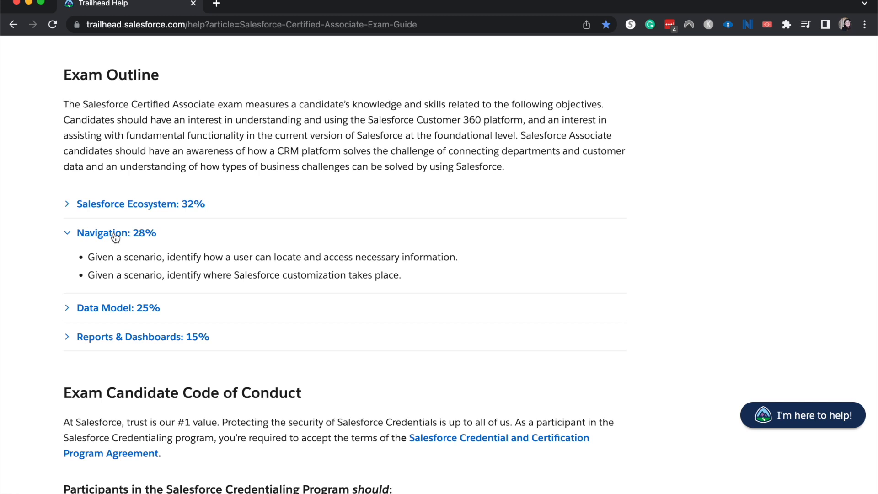
{"action": "mouse_move", "coordinate": [313, 106]}
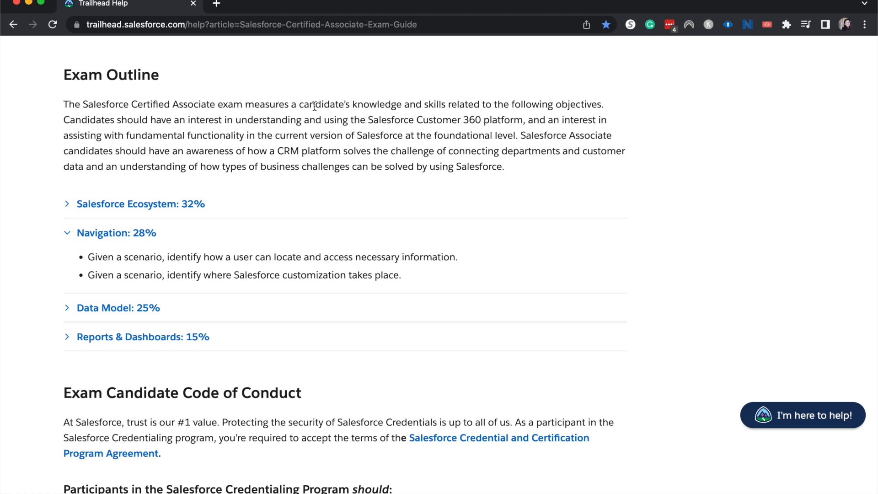
{"action": "mouse_move", "coordinate": [268, 105]}
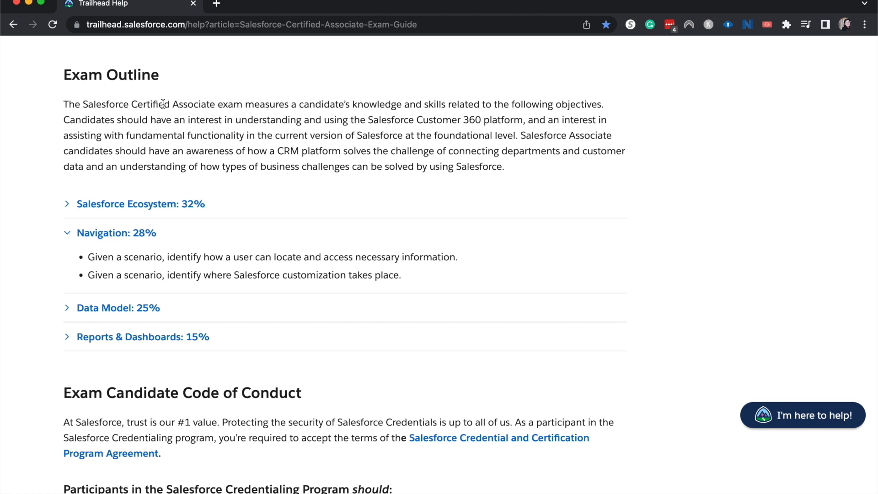
{"action": "mouse_move", "coordinate": [192, 247]}
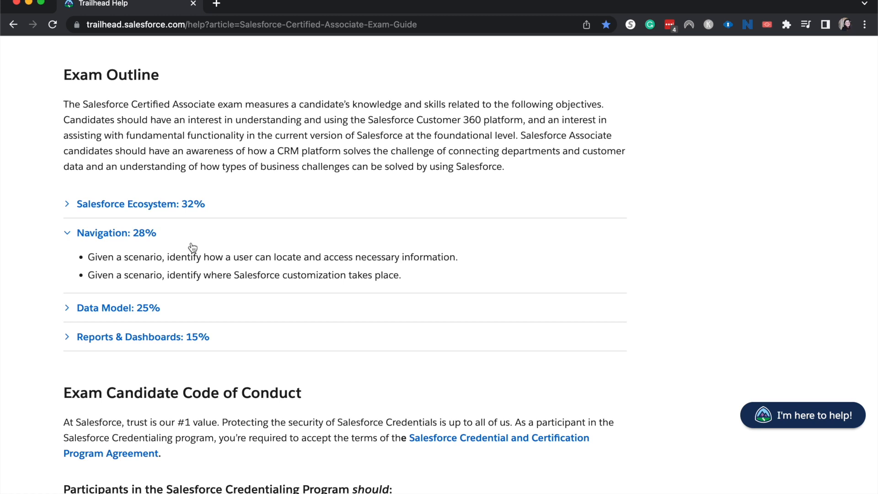
{"action": "mouse_move", "coordinate": [175, 241]}
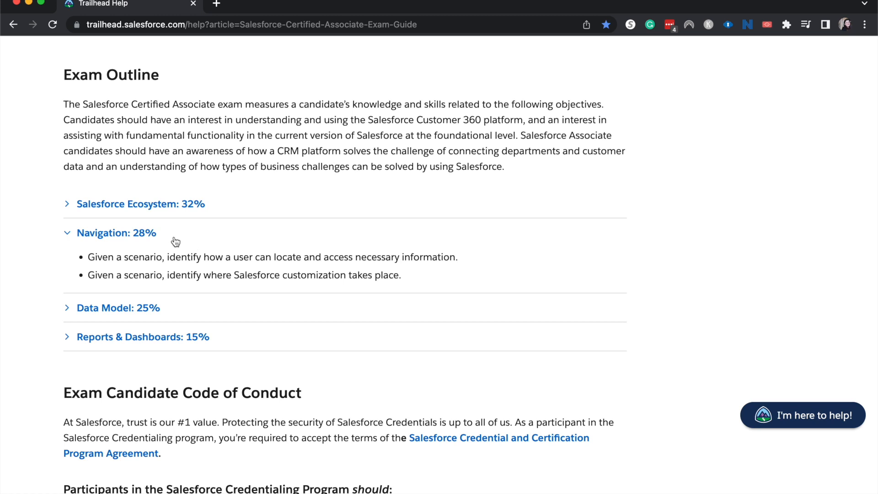
{"action": "mouse_move", "coordinate": [71, 235]}
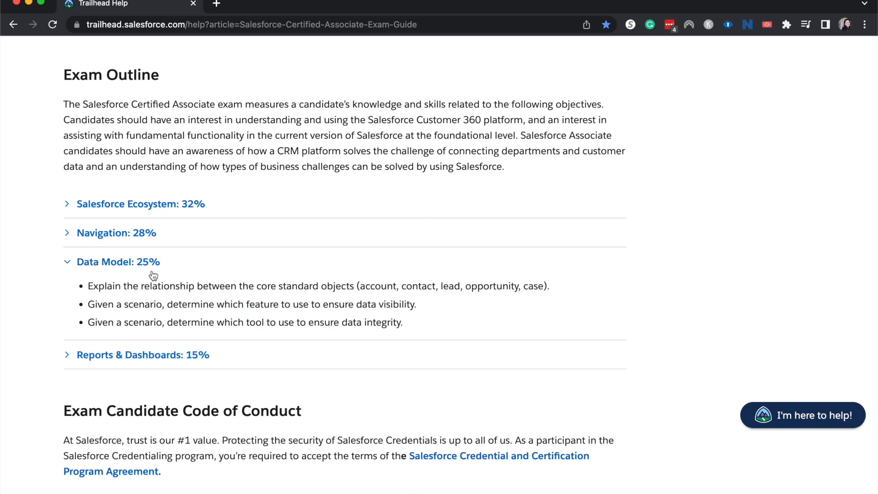
{"action": "mouse_move", "coordinate": [193, 287]}
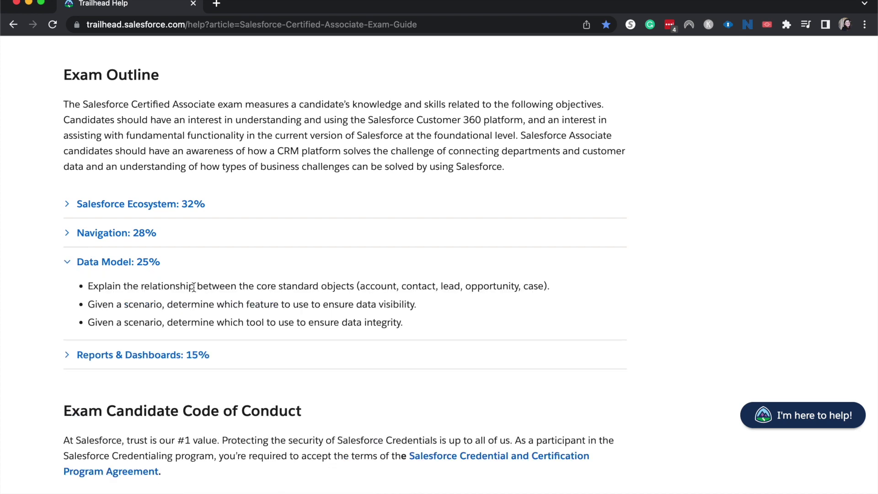
{"action": "mouse_move", "coordinate": [212, 292]}
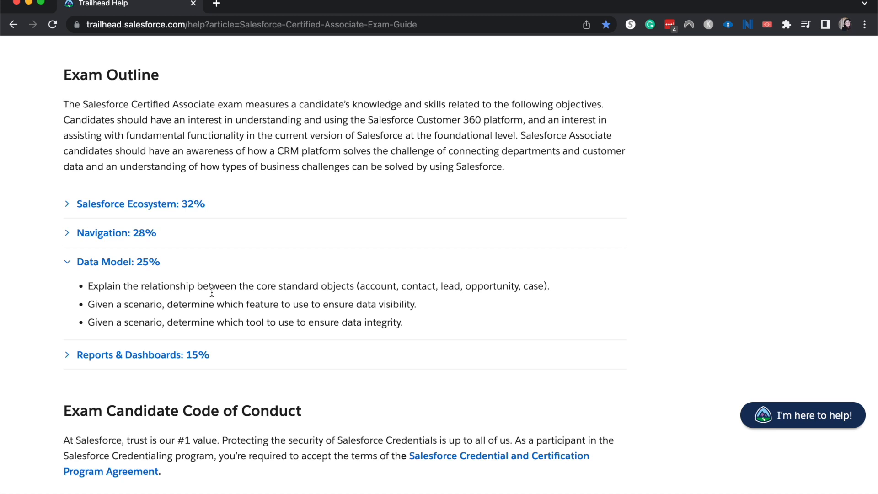
{"action": "mouse_move", "coordinate": [151, 267]}
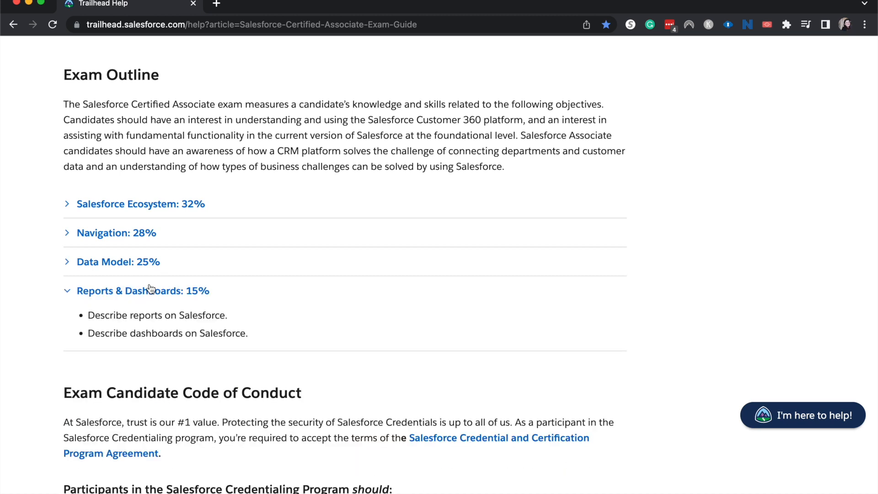
{"action": "mouse_move", "coordinate": [256, 371]}
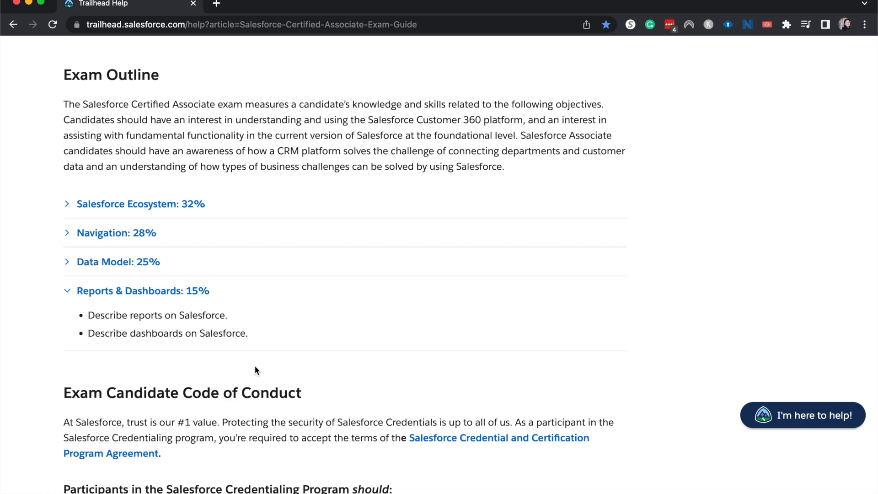
Step: Read the code of conduct rules, scrolling down to Maintaining Your Salesforce Certification
{"action": "scroll", "scroll_direction": "down", "scroll_amount": 3}
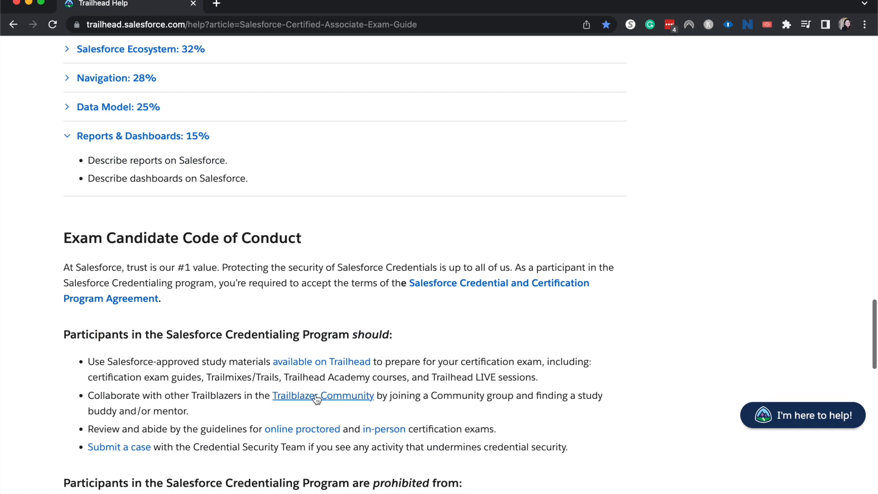
{"action": "scroll", "scroll_direction": "up", "scroll_amount": 3}
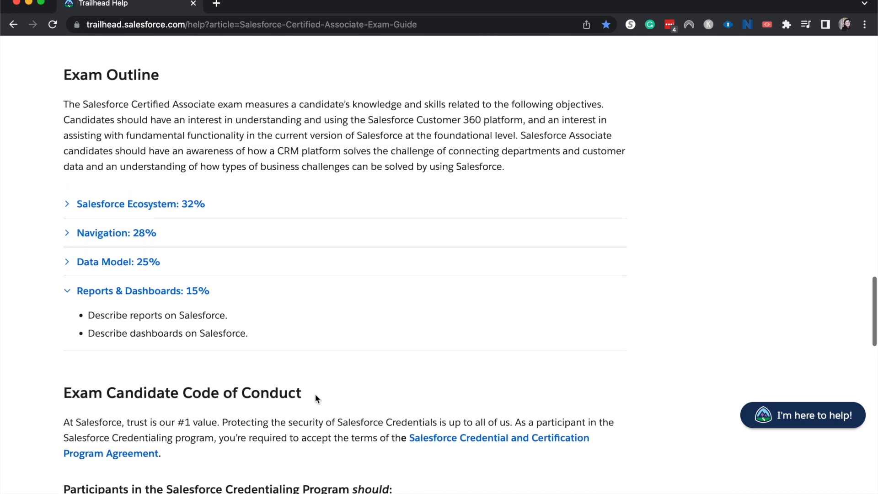
{"action": "scroll", "scroll_direction": "down", "scroll_amount": 3}
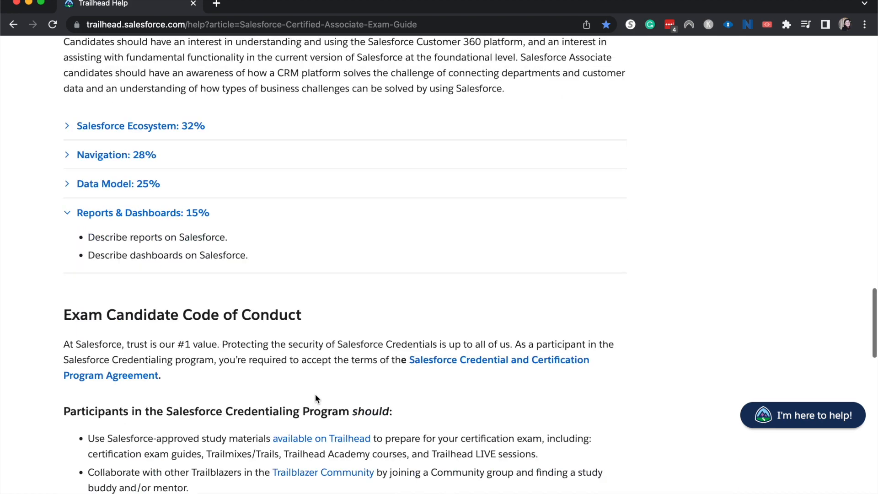
{"action": "scroll", "scroll_direction": "down", "scroll_amount": 3}
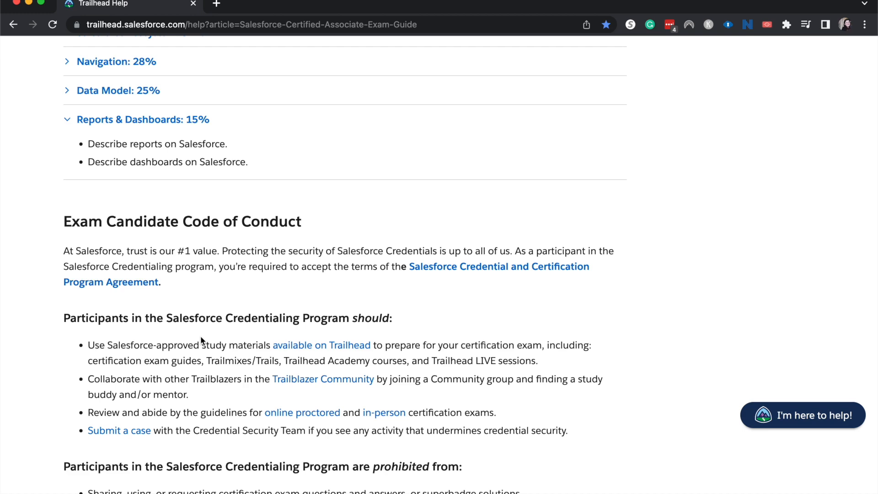
{"action": "scroll", "scroll_direction": "down", "scroll_amount": 3}
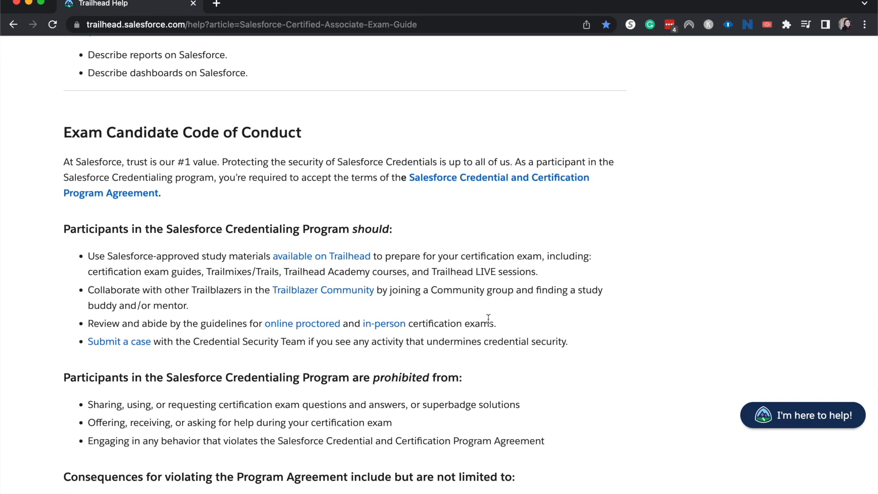
{"action": "scroll", "scroll_direction": "down", "scroll_amount": 3}
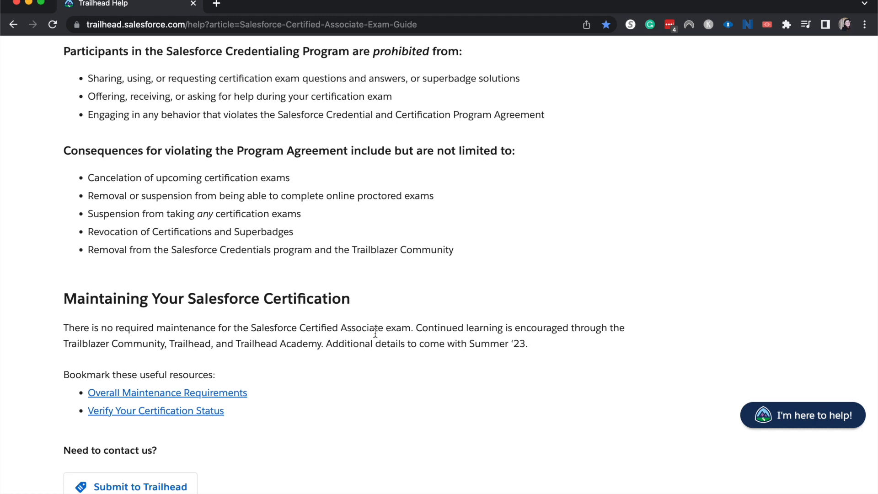
{"action": "scroll", "scroll_direction": "down", "scroll_amount": 3}
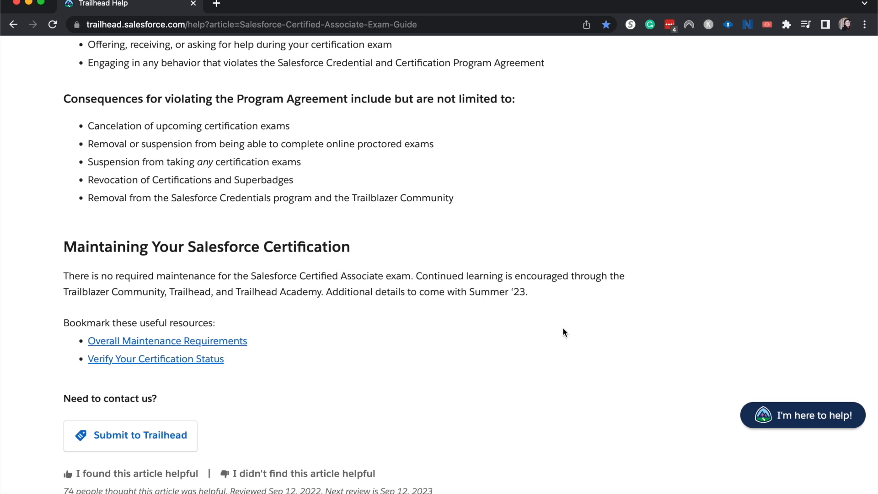
{"action": "mouse_move", "coordinate": [599, 329]}
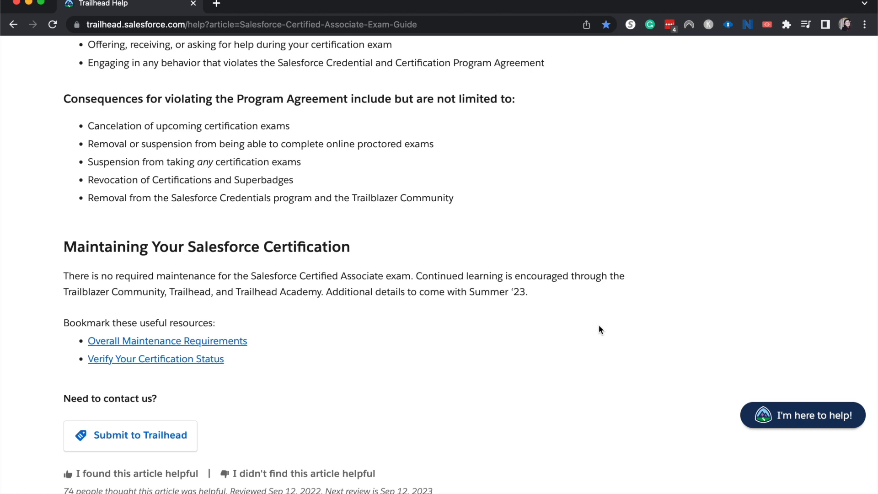
{"action": "mouse_move", "coordinate": [546, 82]}
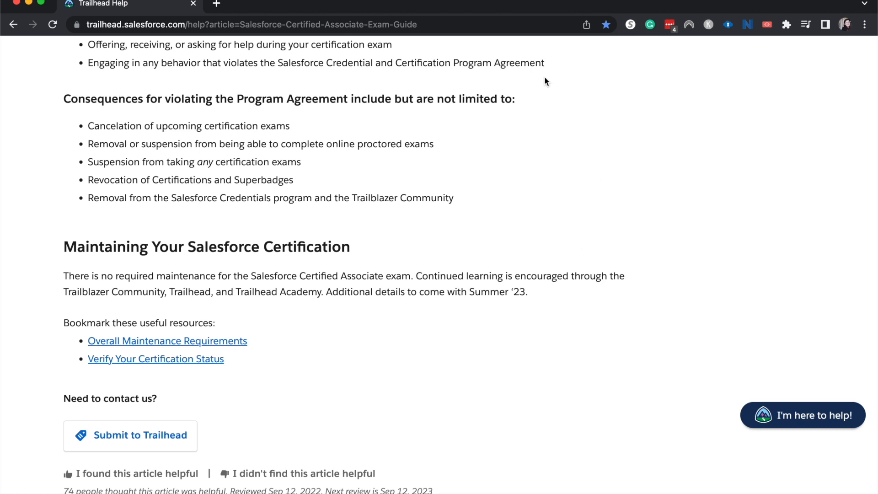